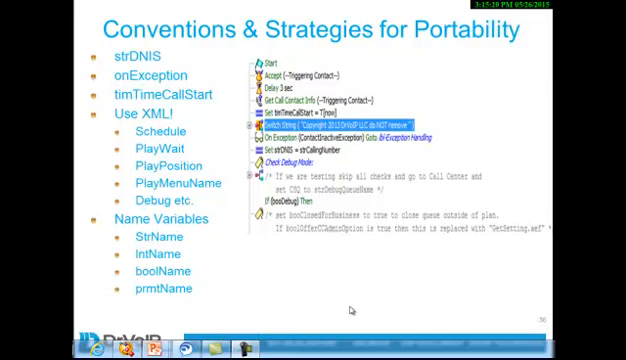
mouse_move(347, 305)
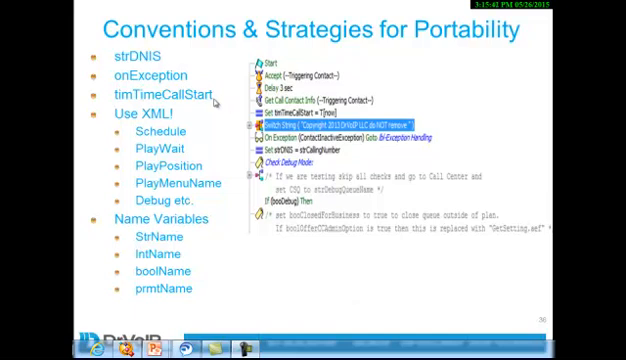
mouse_move(143, 55)
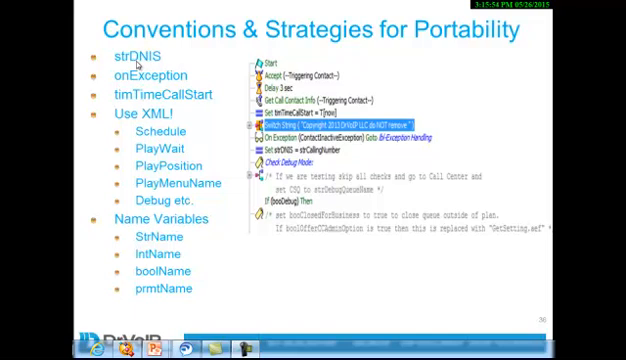
mouse_move(156, 122)
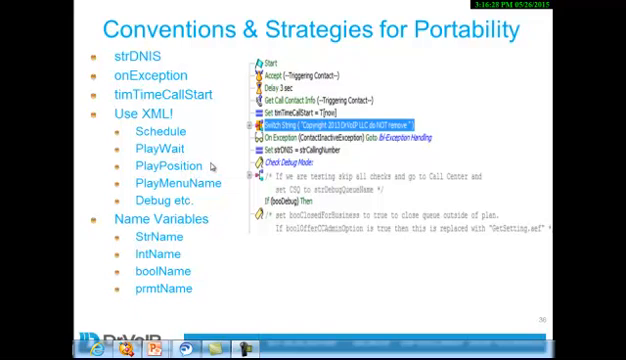
mouse_move(200, 183)
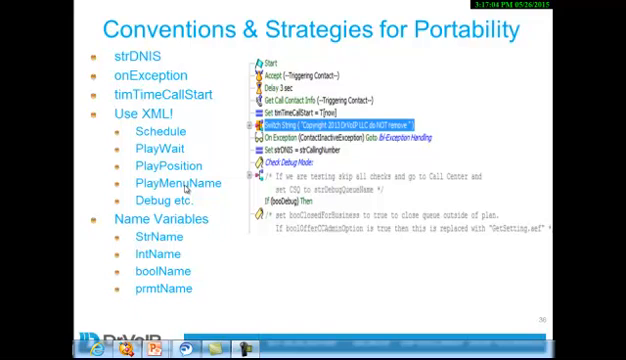
mouse_move(230, 202)
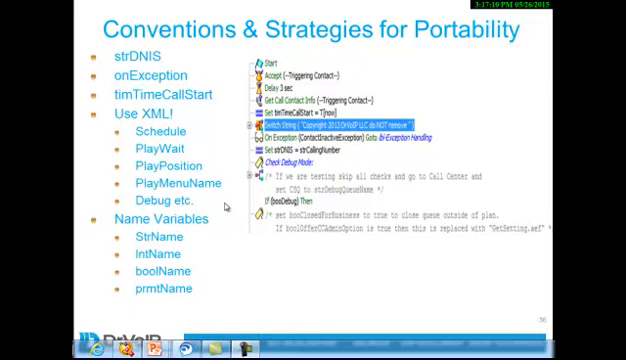
mouse_move(230, 207)
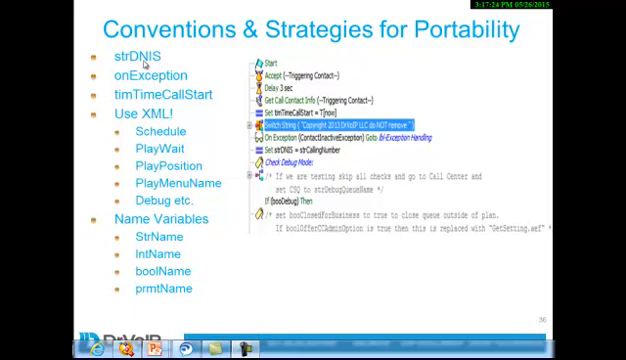
mouse_move(148, 58)
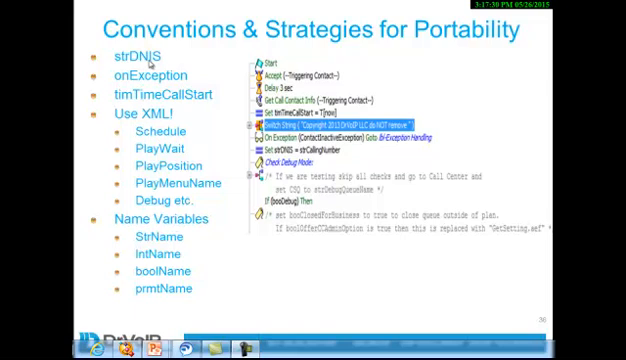
mouse_move(185, 124)
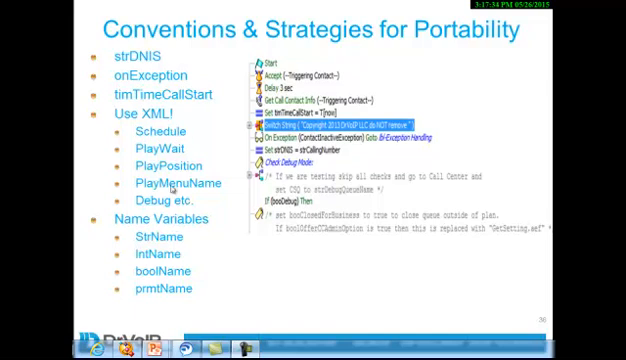
mouse_move(171, 194)
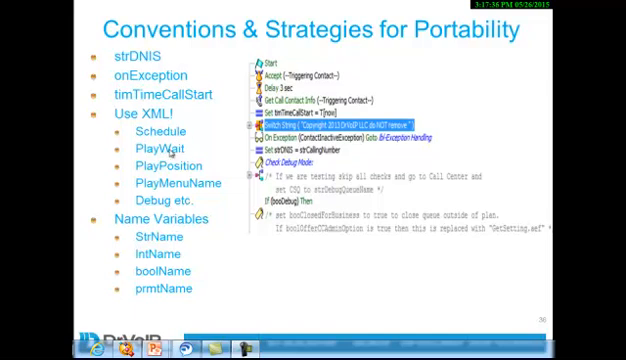
mouse_move(172, 152)
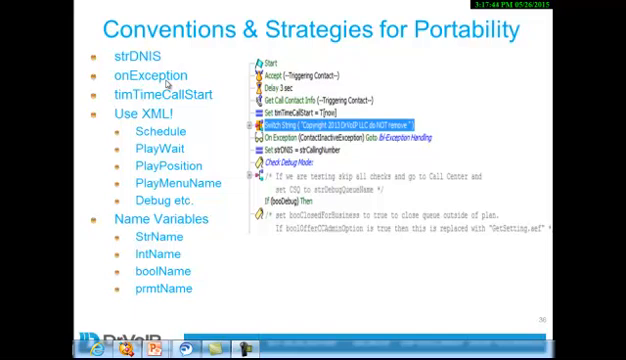
mouse_move(148, 100)
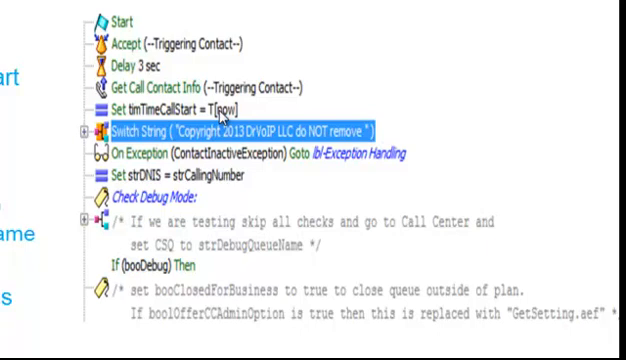
mouse_move(165, 172)
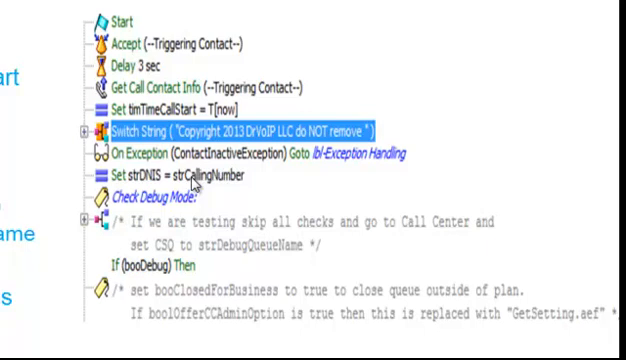
mouse_move(213, 180)
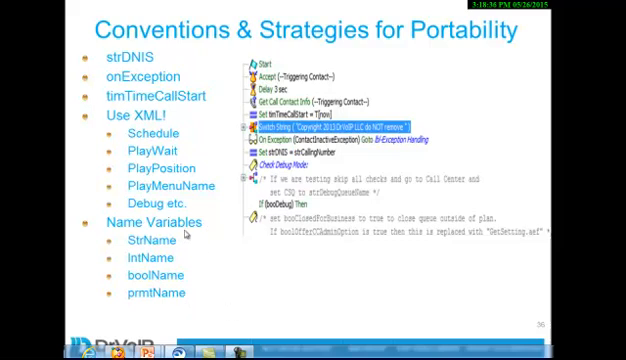
mouse_move(185, 235)
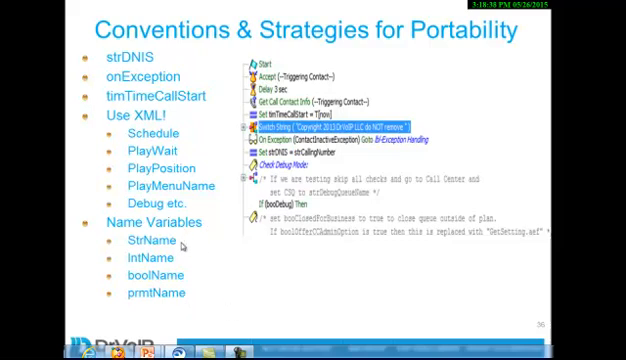
mouse_move(220, 241)
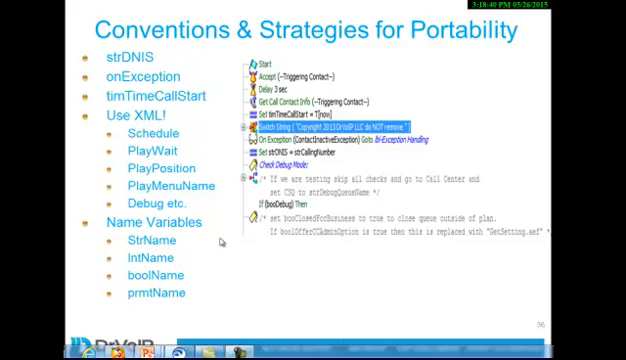
mouse_move(290, 262)
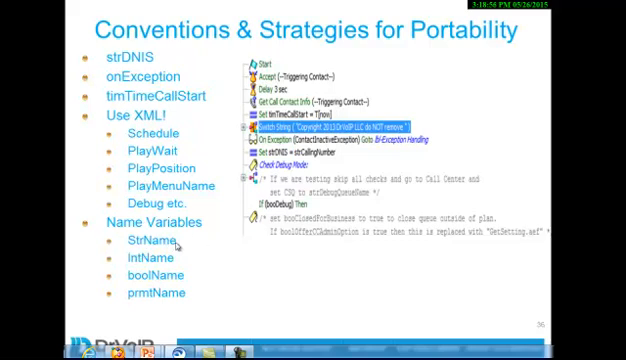
mouse_move(162, 275)
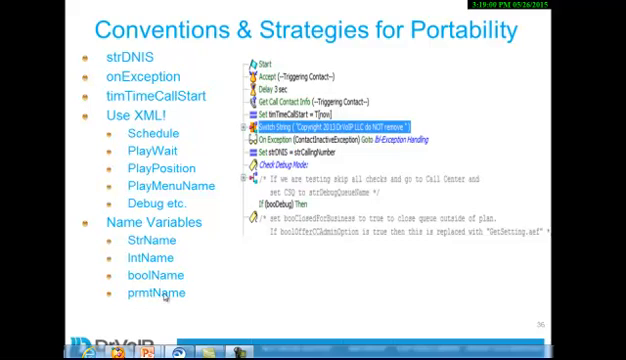
mouse_move(272, 289)
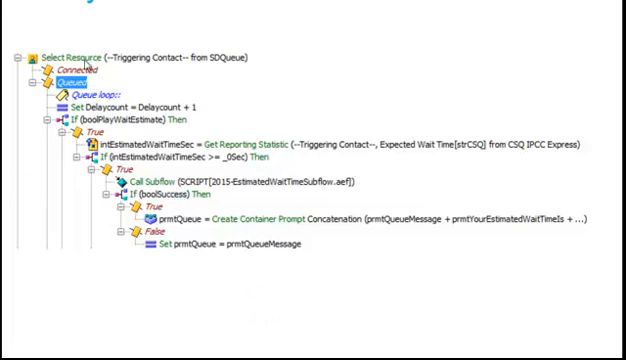
mouse_move(85, 62)
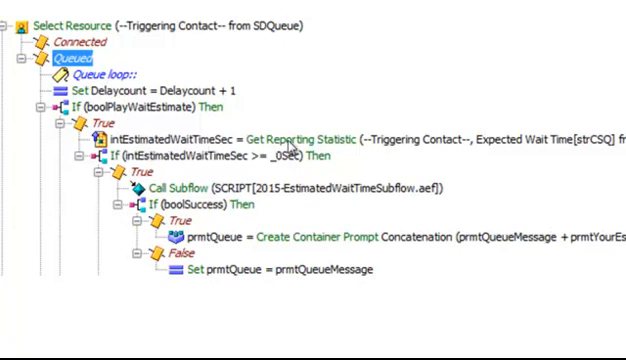
mouse_move(315, 152)
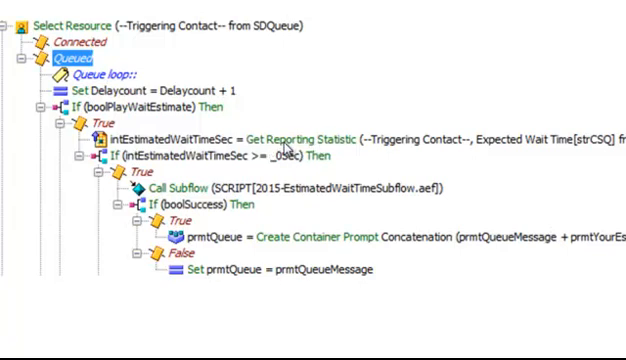
mouse_move(288, 148)
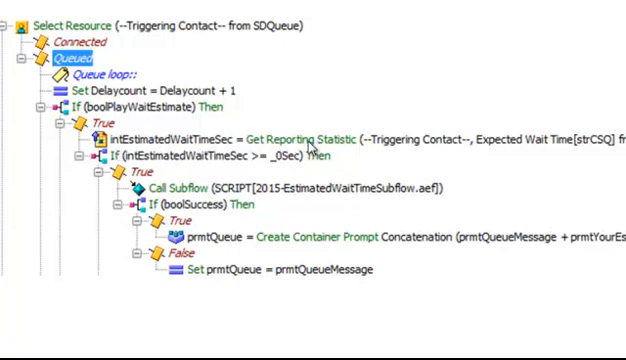
mouse_move(367, 148)
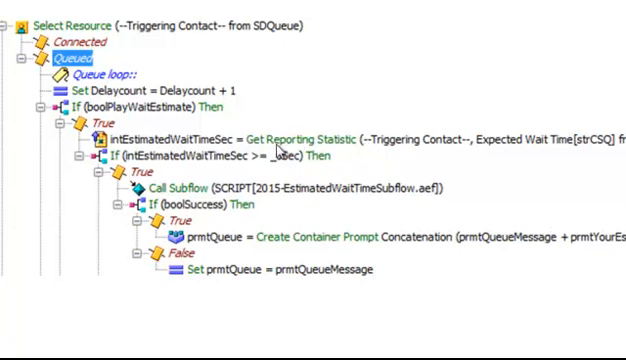
mouse_move(370, 207)
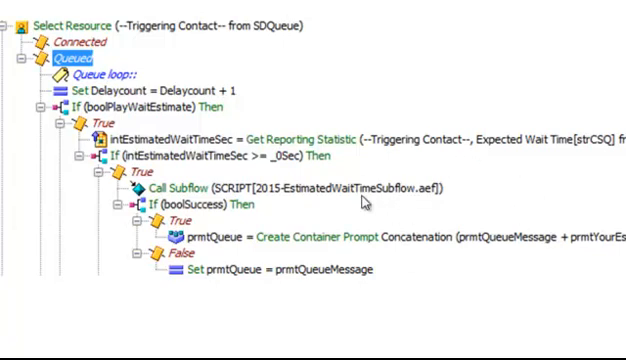
mouse_move(485, 248)
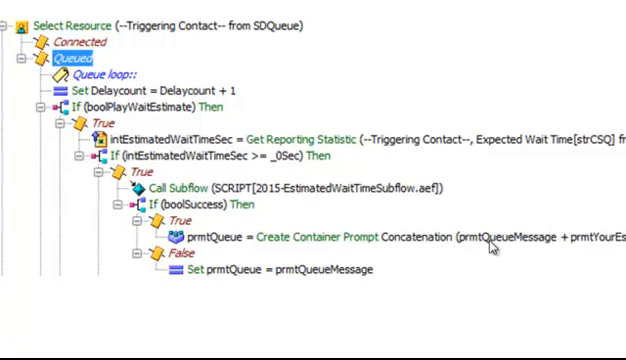
mouse_move(345, 210)
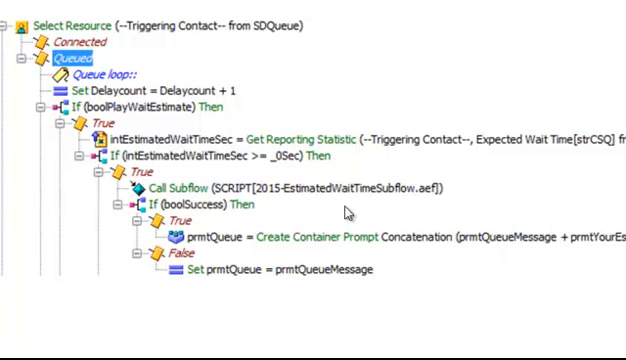
mouse_move(370, 190)
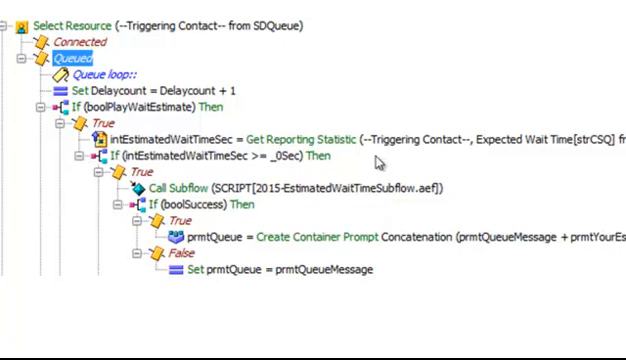
mouse_move(416, 146)
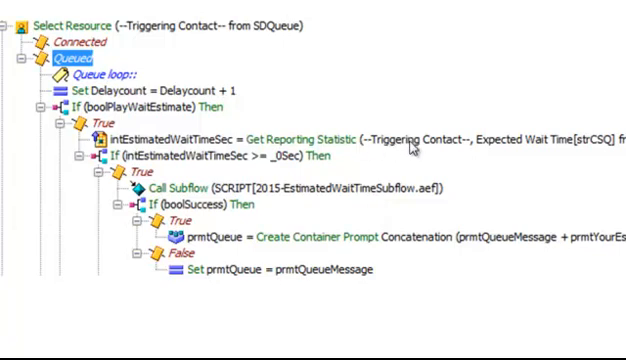
mouse_move(418, 148)
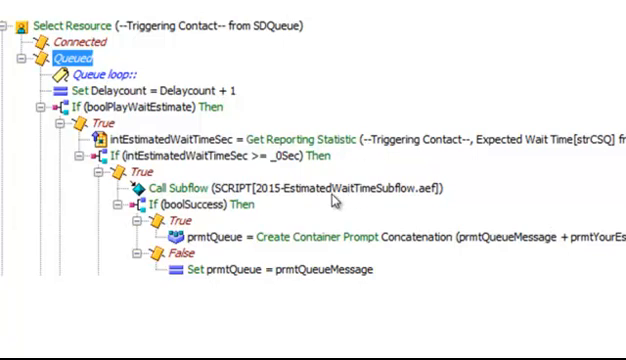
mouse_move(367, 196)
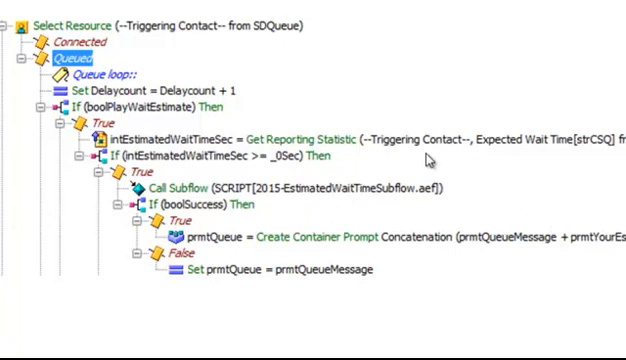
mouse_move(446, 214)
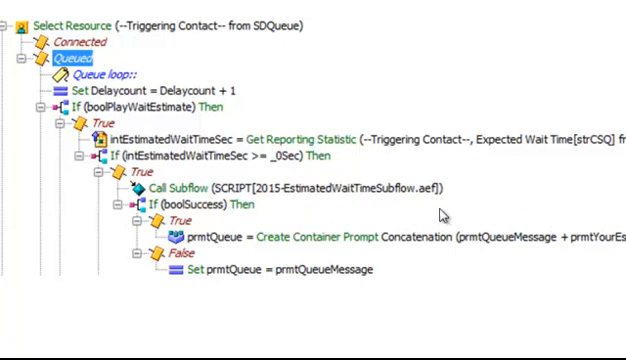
mouse_move(262, 121)
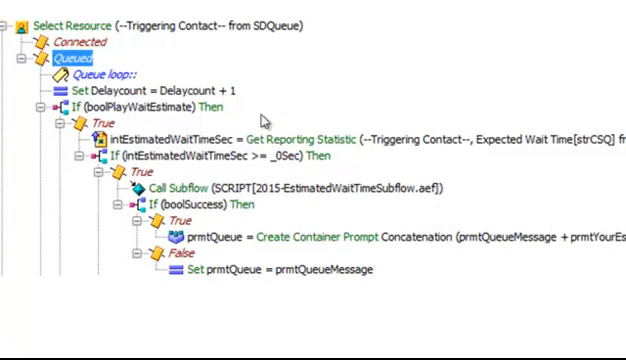
mouse_move(390, 227)
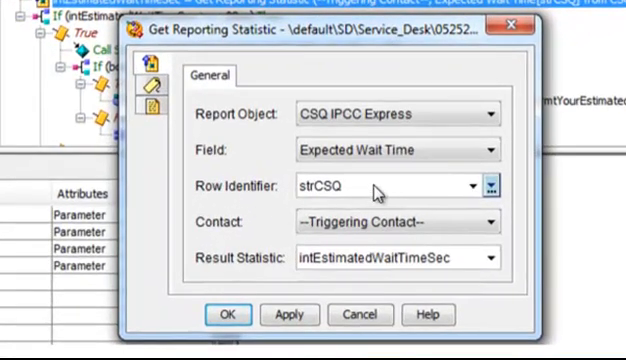
mouse_move(230, 280)
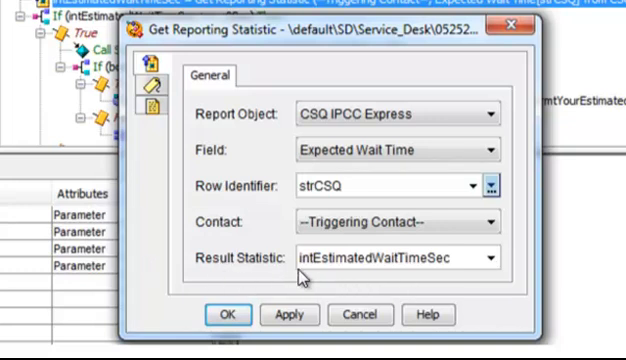
mouse_move(308, 275)
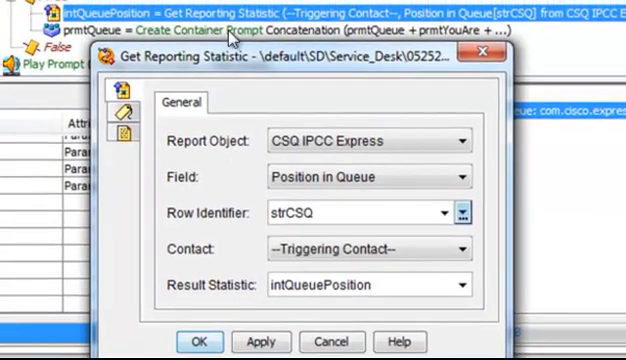
mouse_move(388, 182)
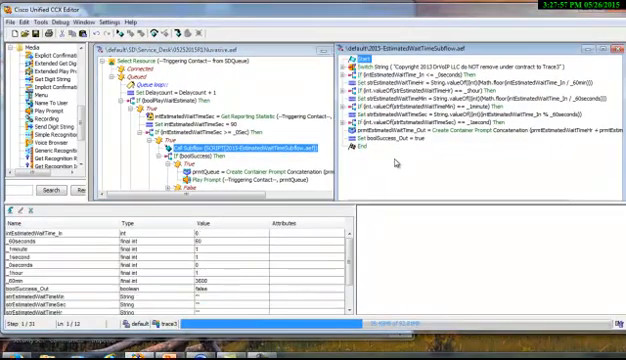
mouse_move(398, 163)
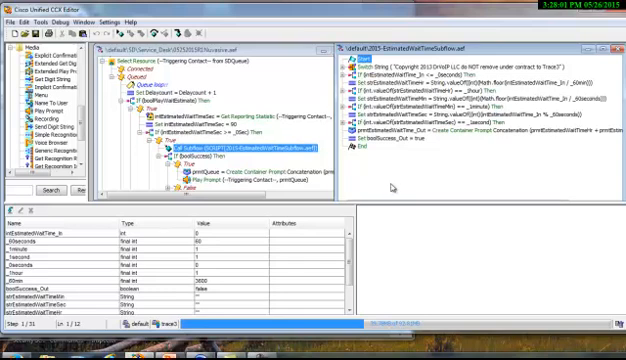
mouse_move(400, 178)
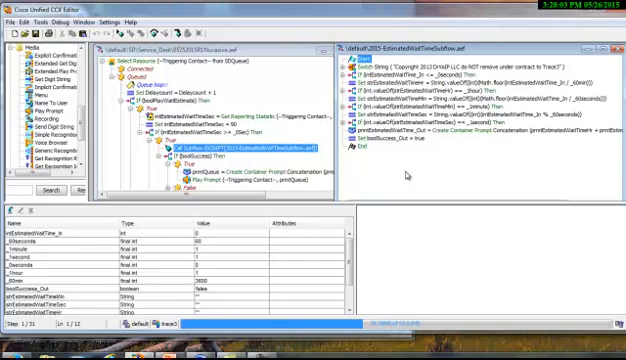
mouse_move(410, 172)
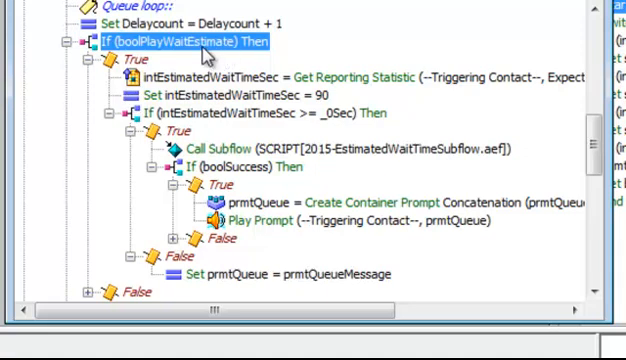
mouse_move(208, 57)
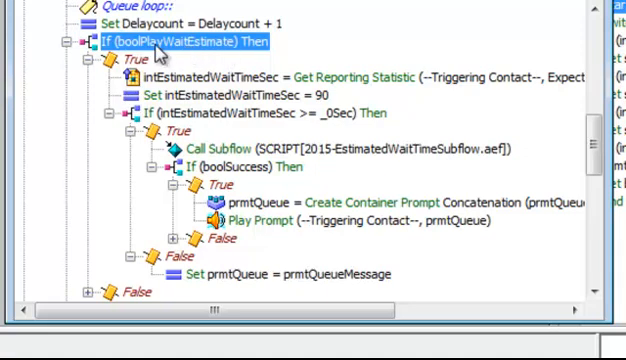
mouse_move(262, 45)
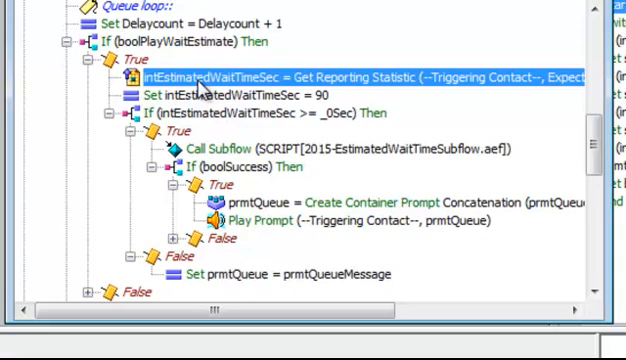
mouse_move(223, 122)
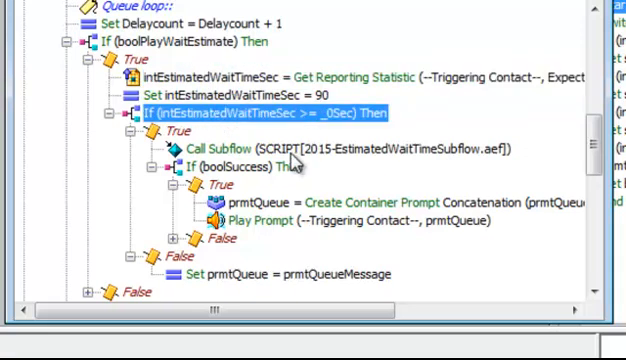
click(300, 148)
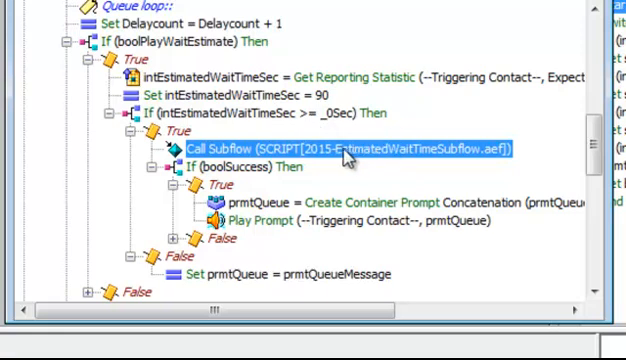
- Show the context menu on the Call Subflow step with Properties, Cut, Copy, Paste and Delete
right_click(340, 148)
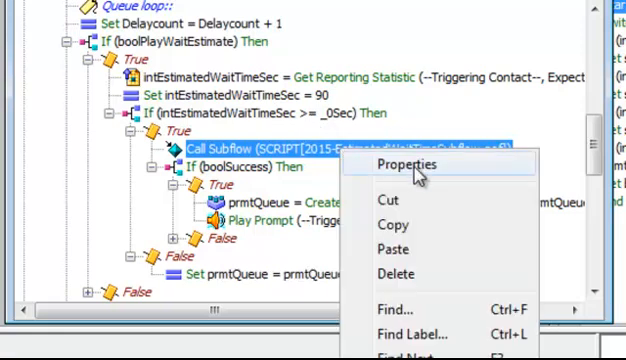
mouse_move(412, 172)
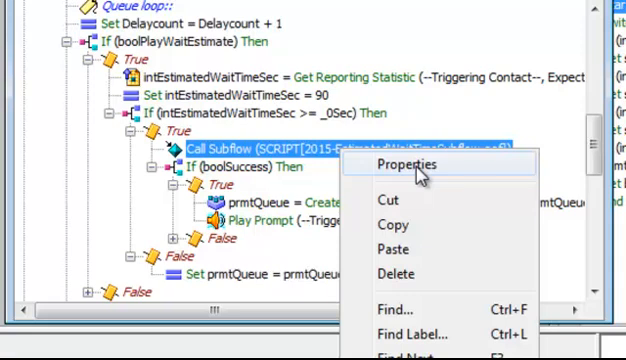
mouse_move(420, 180)
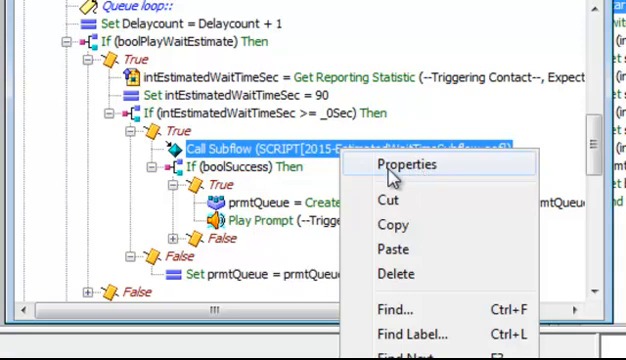
mouse_move(410, 182)
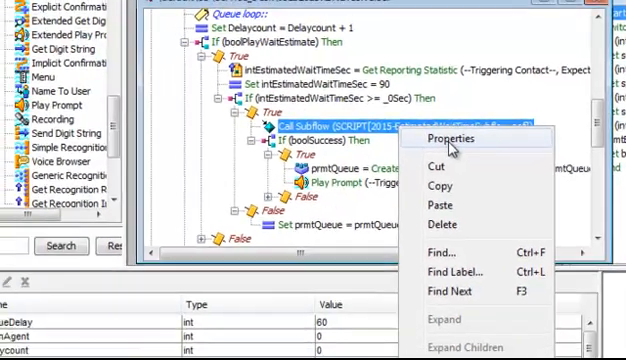
- Inspect the Call Subflow properties, checking intEstimatedWaitTimeSec is passed in and the output mappings
click(449, 139)
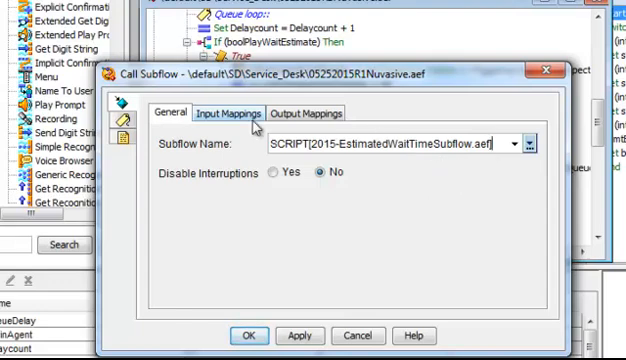
click(225, 112)
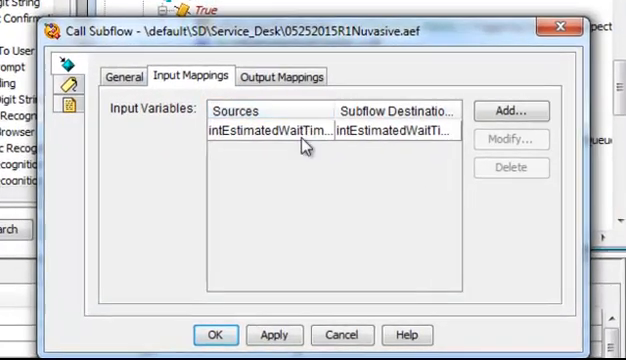
mouse_move(332, 109)
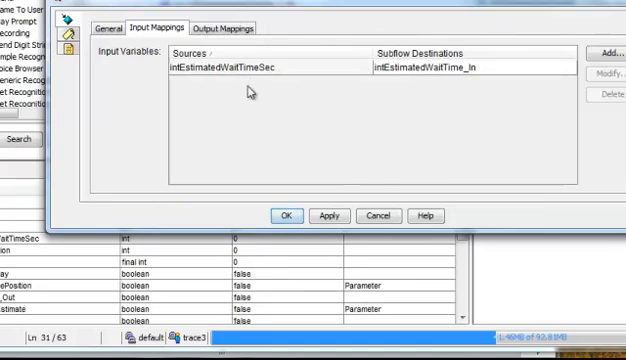
mouse_move(410, 90)
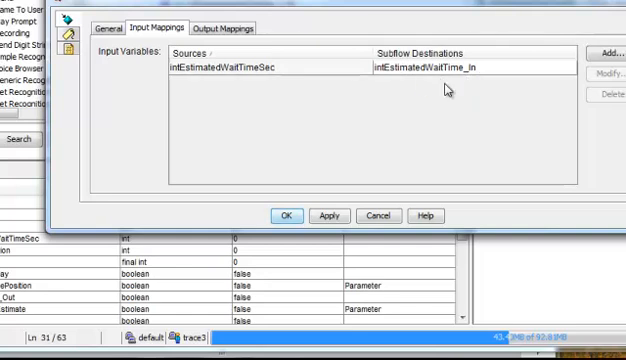
mouse_move(478, 72)
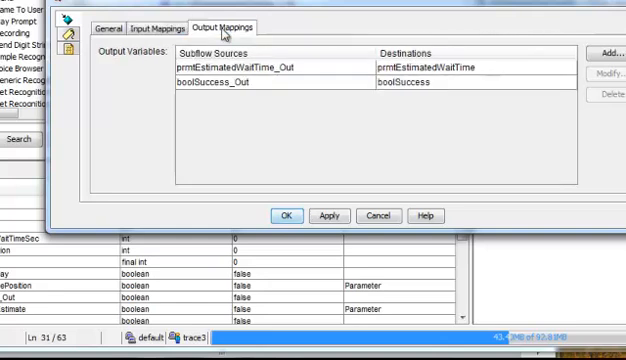
mouse_move(281, 124)
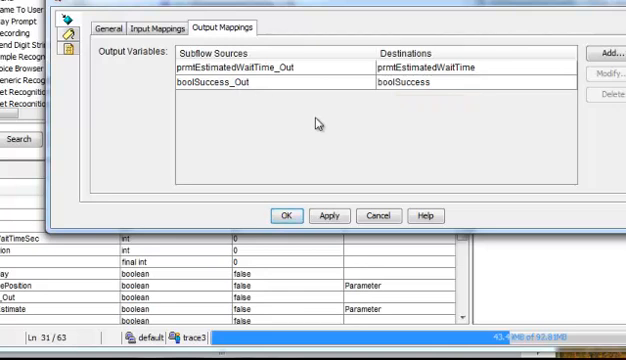
mouse_move(389, 91)
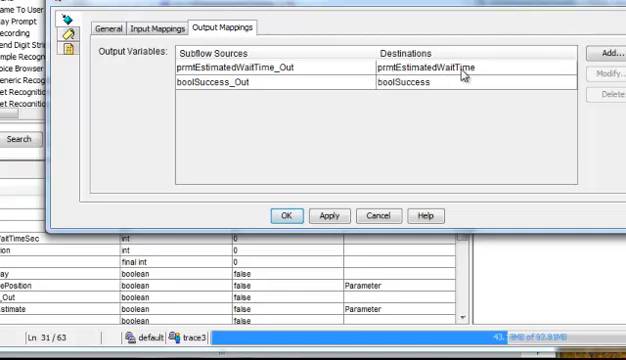
mouse_move(460, 78)
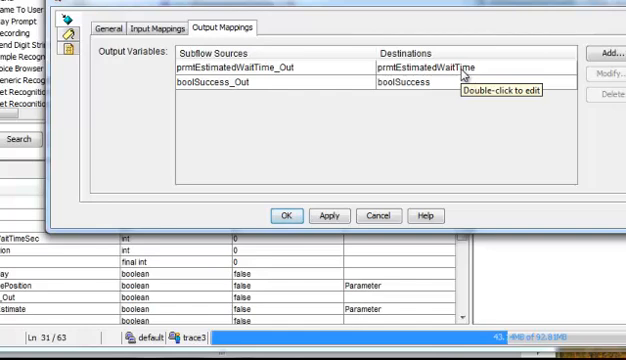
- Step over the wait-time subflow's hour, minute and second logic until Set boolSuccess_Out = true
click(287, 215)
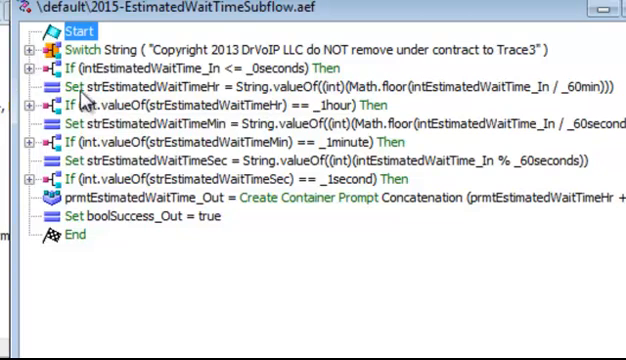
click(200, 88)
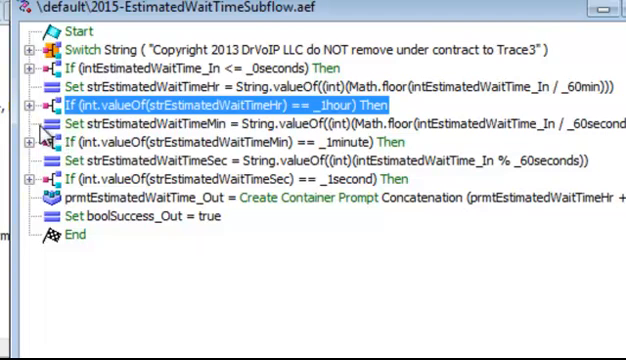
mouse_move(125, 190)
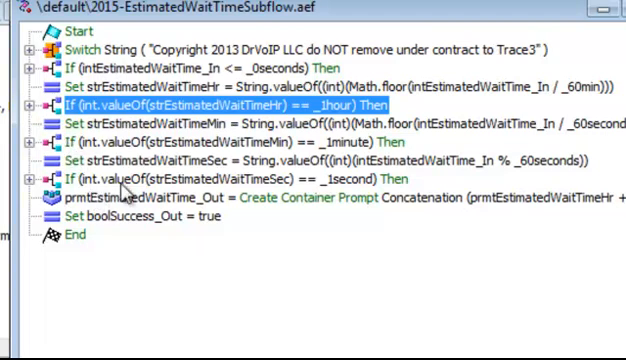
mouse_move(125, 200)
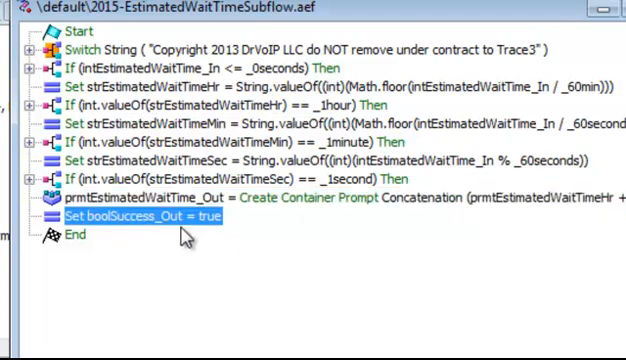
mouse_move(181, 258)
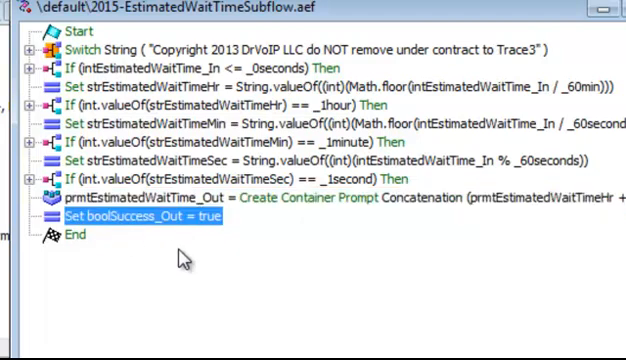
mouse_move(118, 283)
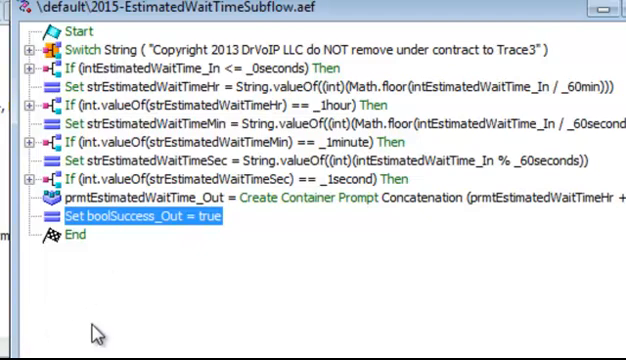
mouse_move(207, 352)
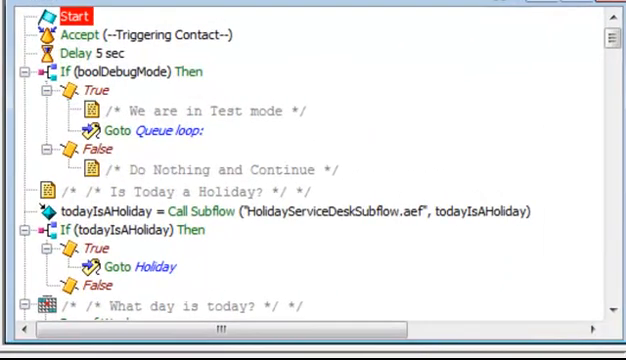
- Step over Accept and Delay in the main script to reach If (boolDebugMode)
click(150, 34)
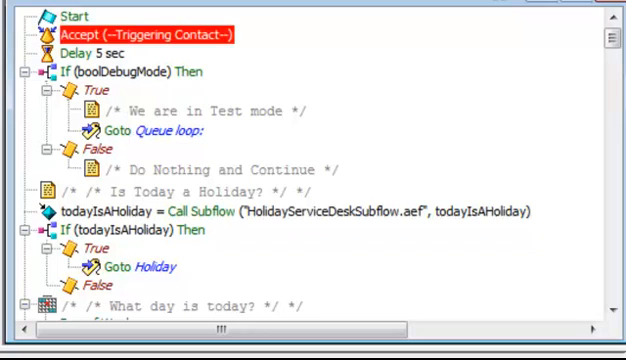
click(88, 50)
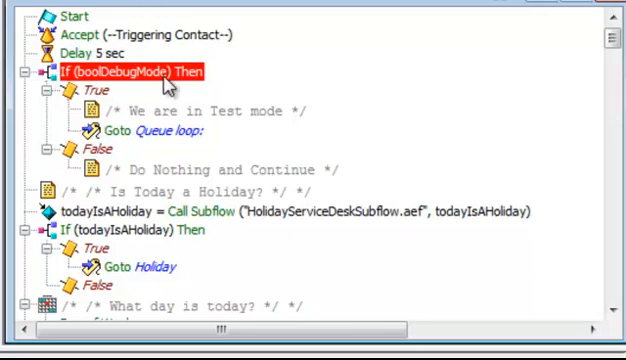
mouse_move(170, 85)
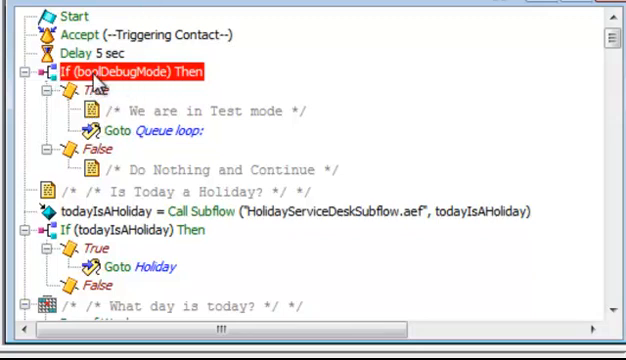
mouse_move(147, 82)
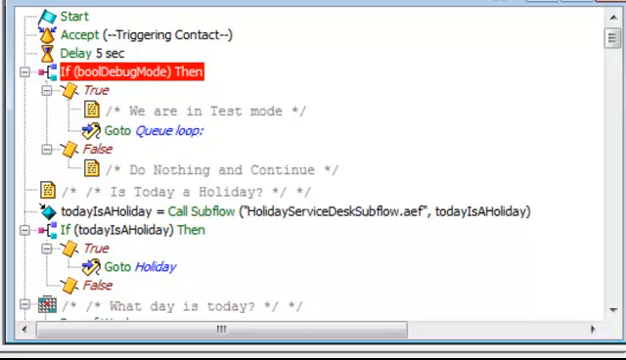
- Step through the True debug branch into the queue loop, reaching Get Reporting Statistic
click(207, 109)
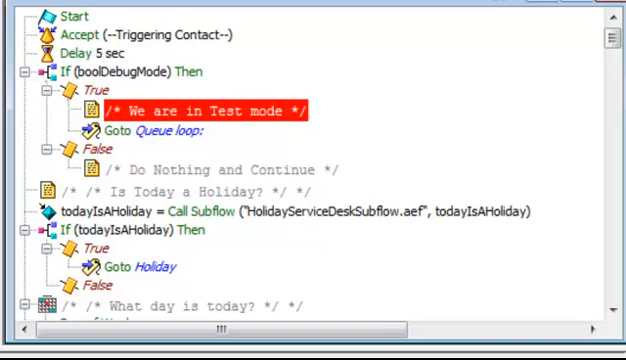
scroll(down, 3)
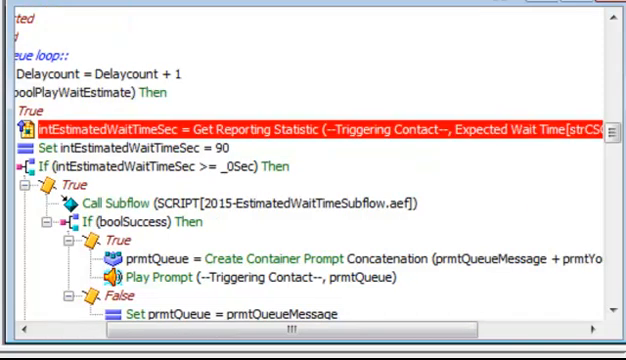
- Step over Set intEstimatedWaitTimeSec = 90, the If test and Call Subflow to If (boolSuccess)
click(150, 148)
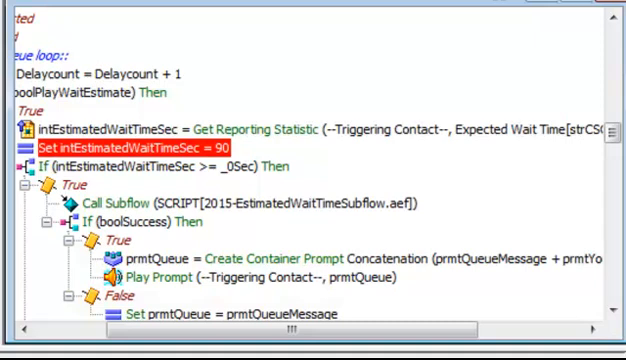
mouse_move(172, 148)
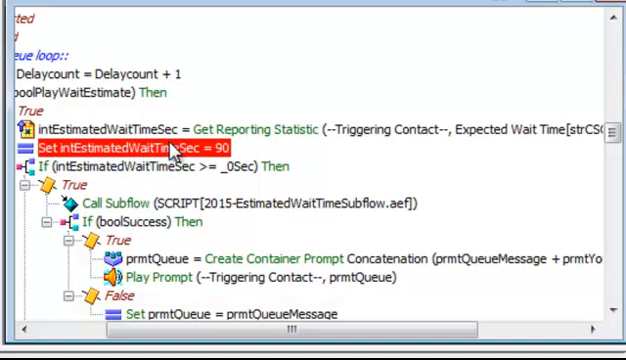
mouse_move(175, 152)
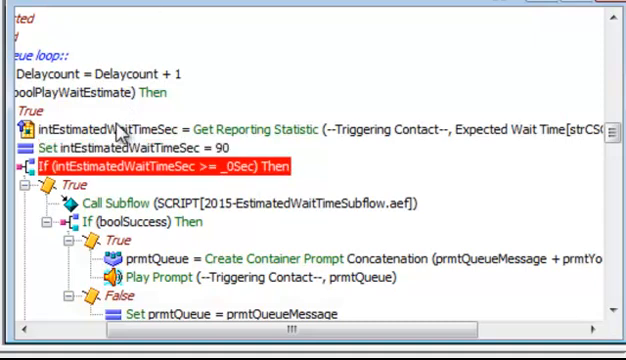
mouse_move(235, 176)
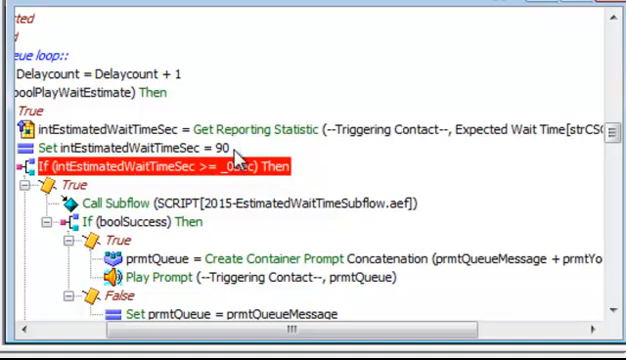
mouse_move(235, 160)
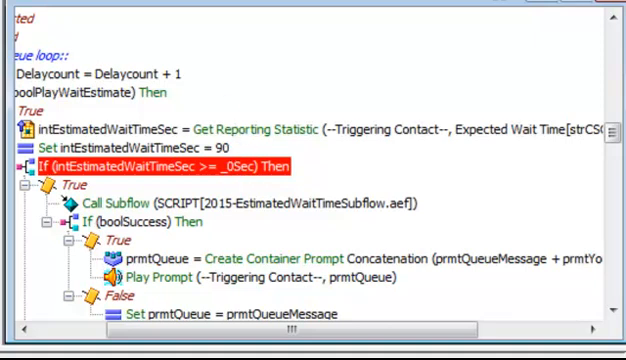
click(265, 201)
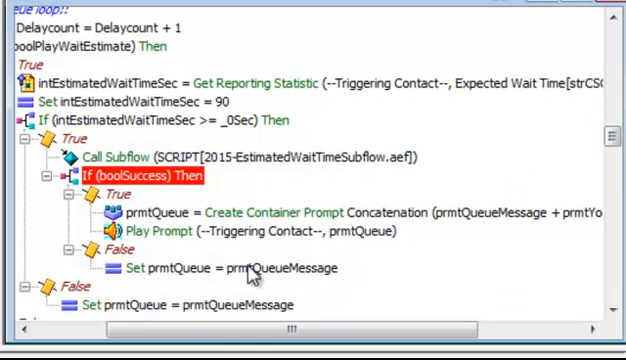
mouse_move(152, 28)
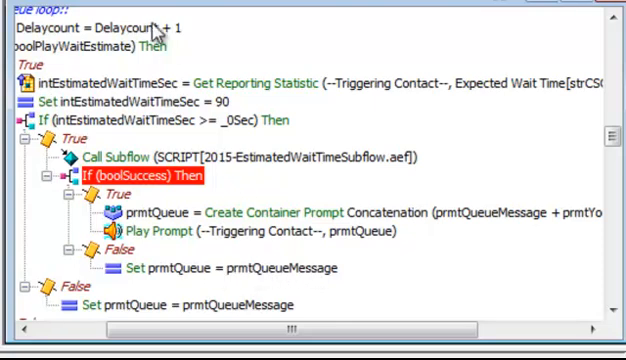
mouse_move(157, 30)
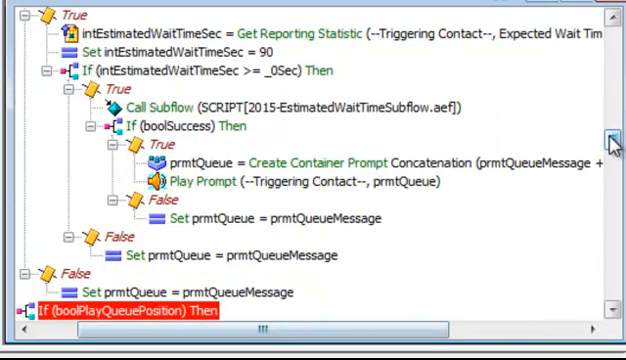
- Scroll down the script toward the intQueuePosition = Get Reporting Statistic step
scroll(down, 3)
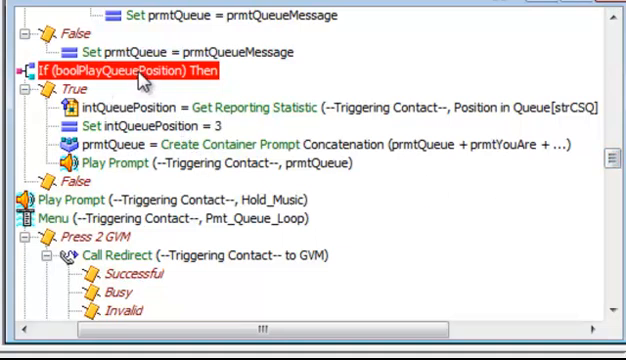
mouse_move(128, 113)
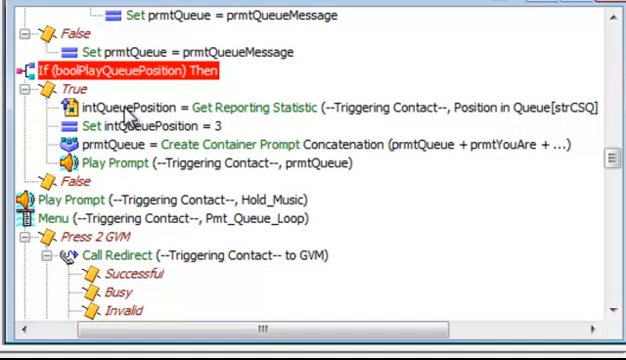
mouse_move(126, 115)
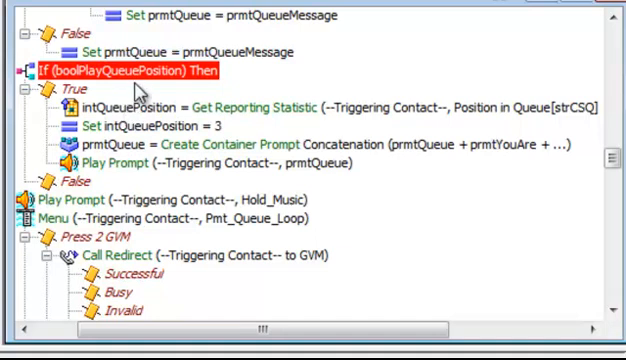
mouse_move(143, 90)
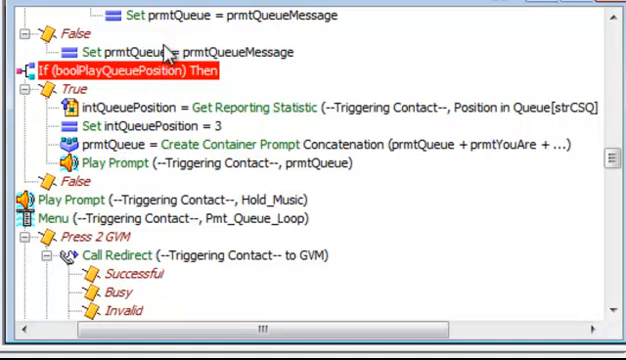
mouse_move(150, 75)
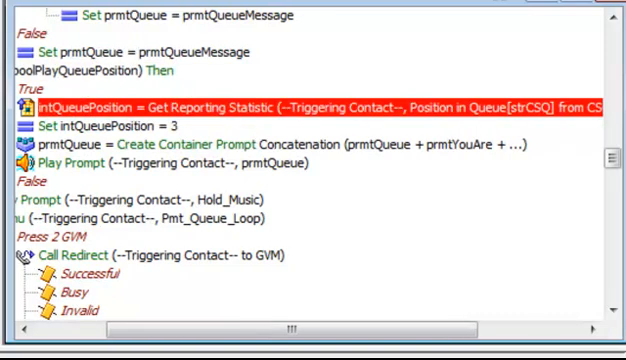
mouse_move(178, 117)
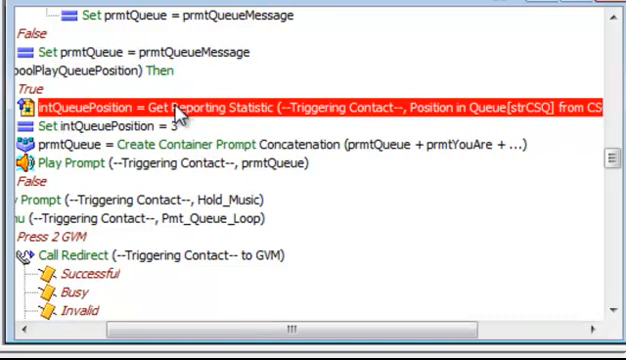